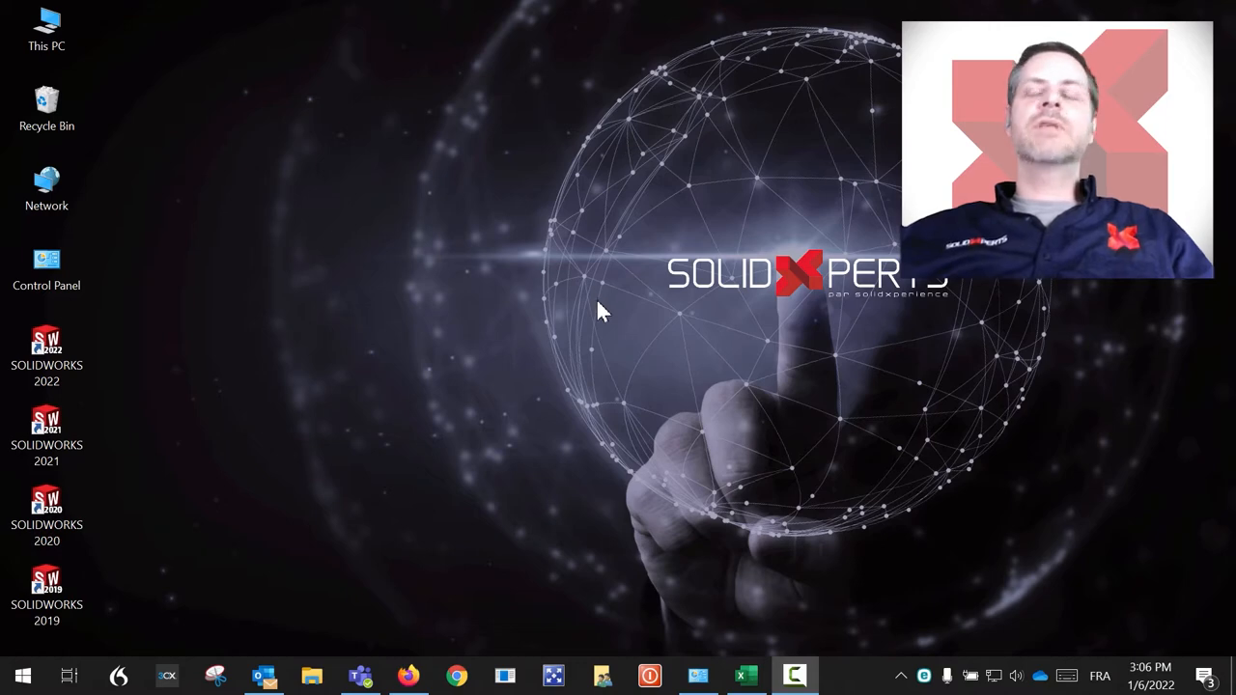
mouse_move(705, 433)
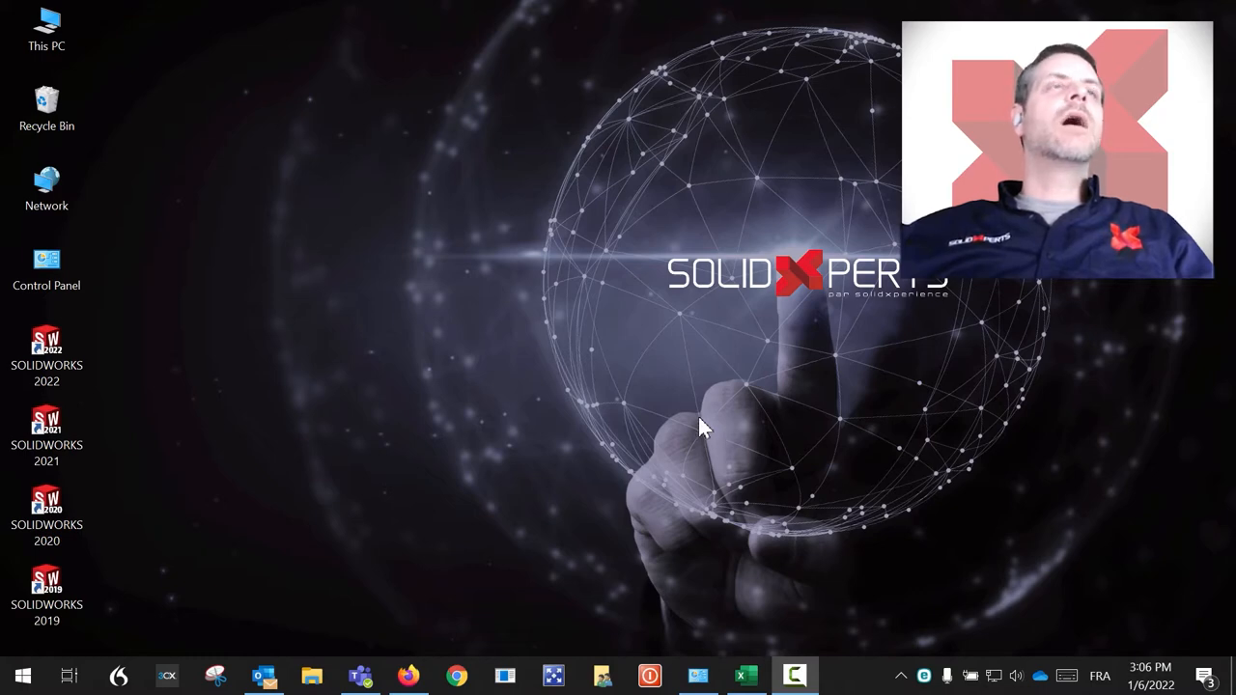
mouse_move(835, 585)
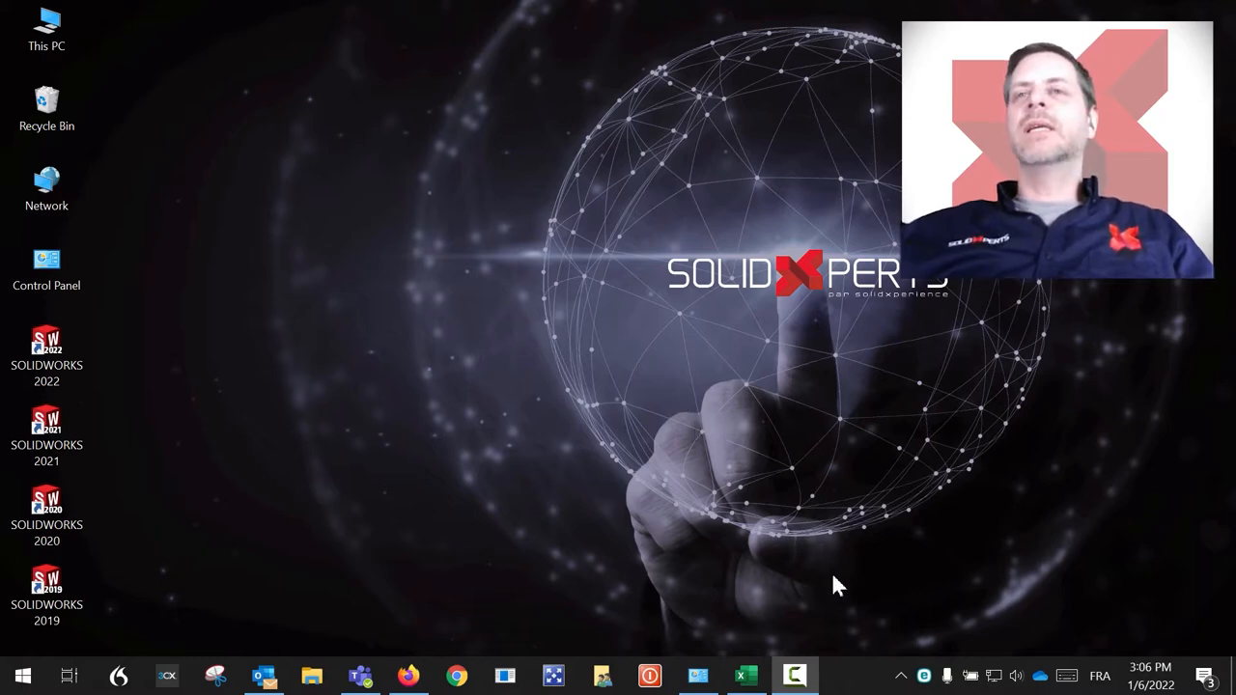
mouse_move(850, 676)
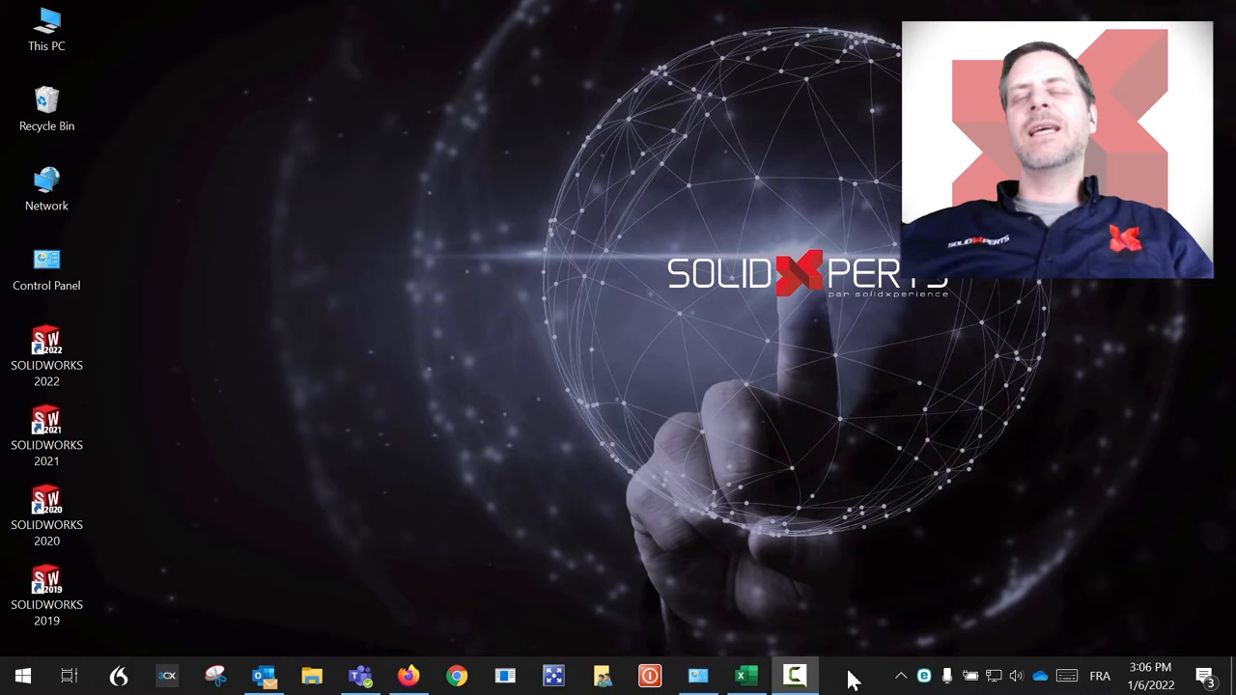
Show the Start menu's Power choices (Shut down, Restart), then close them again
left_click(47, 595)
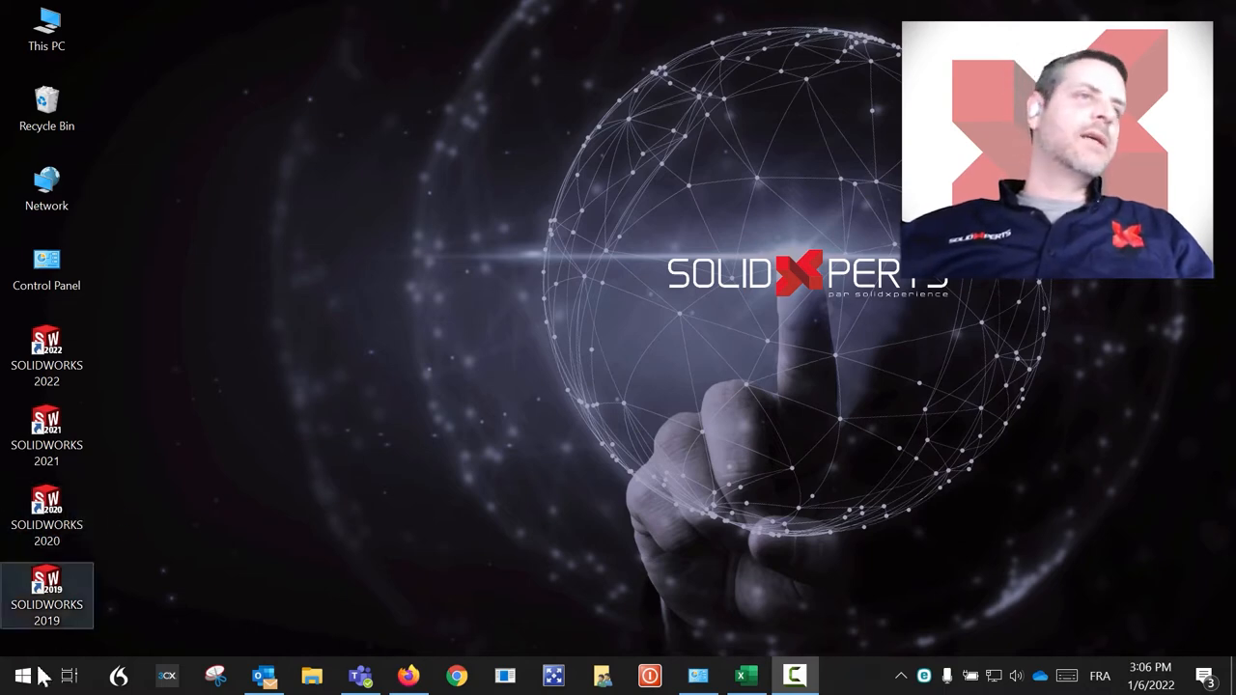
left_click(24, 676)
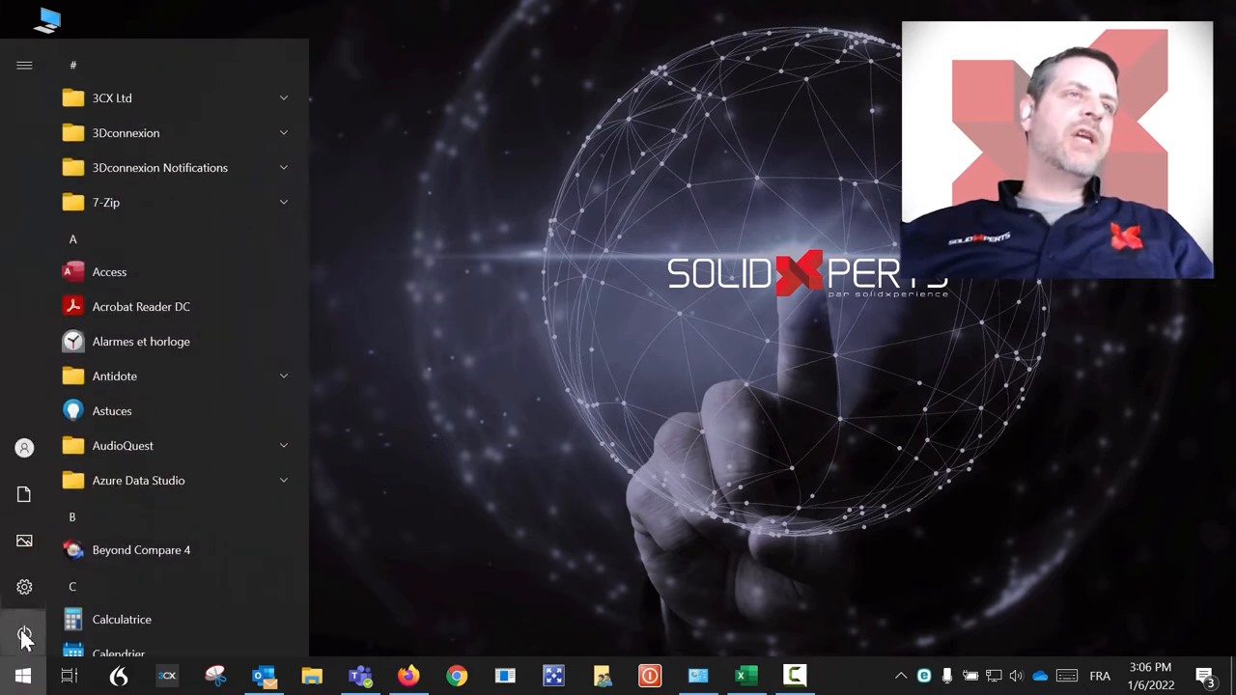
left_click(23, 634)
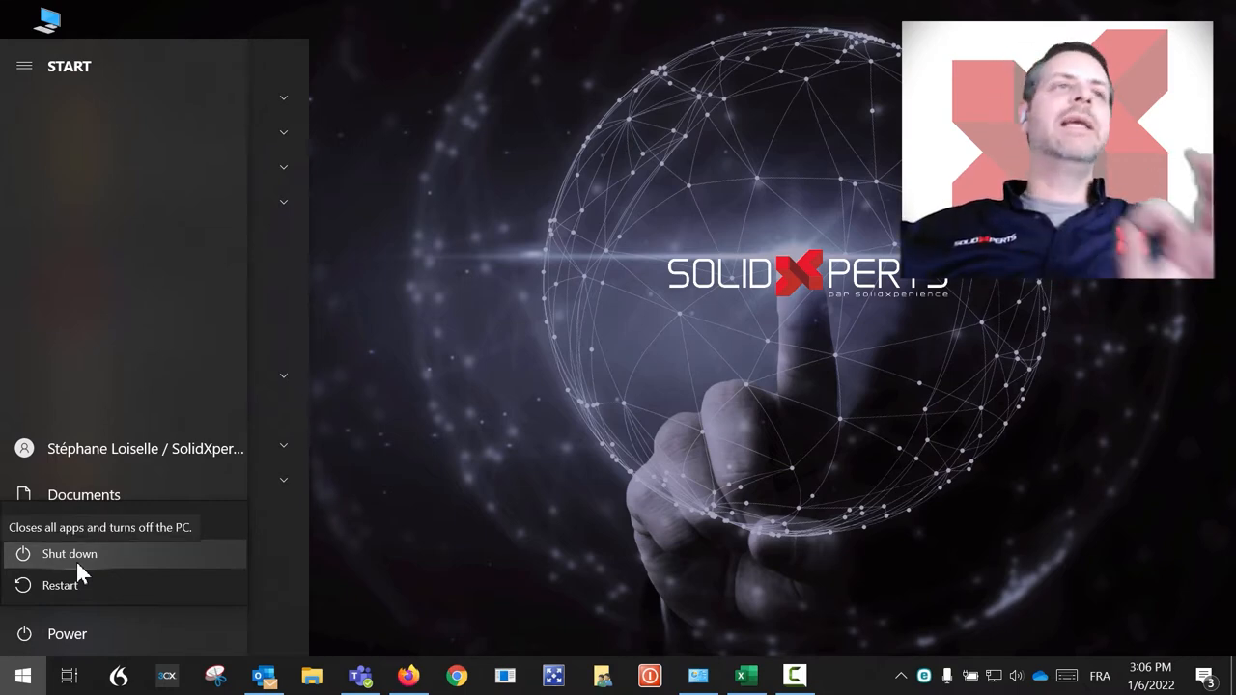
left_click(65, 634)
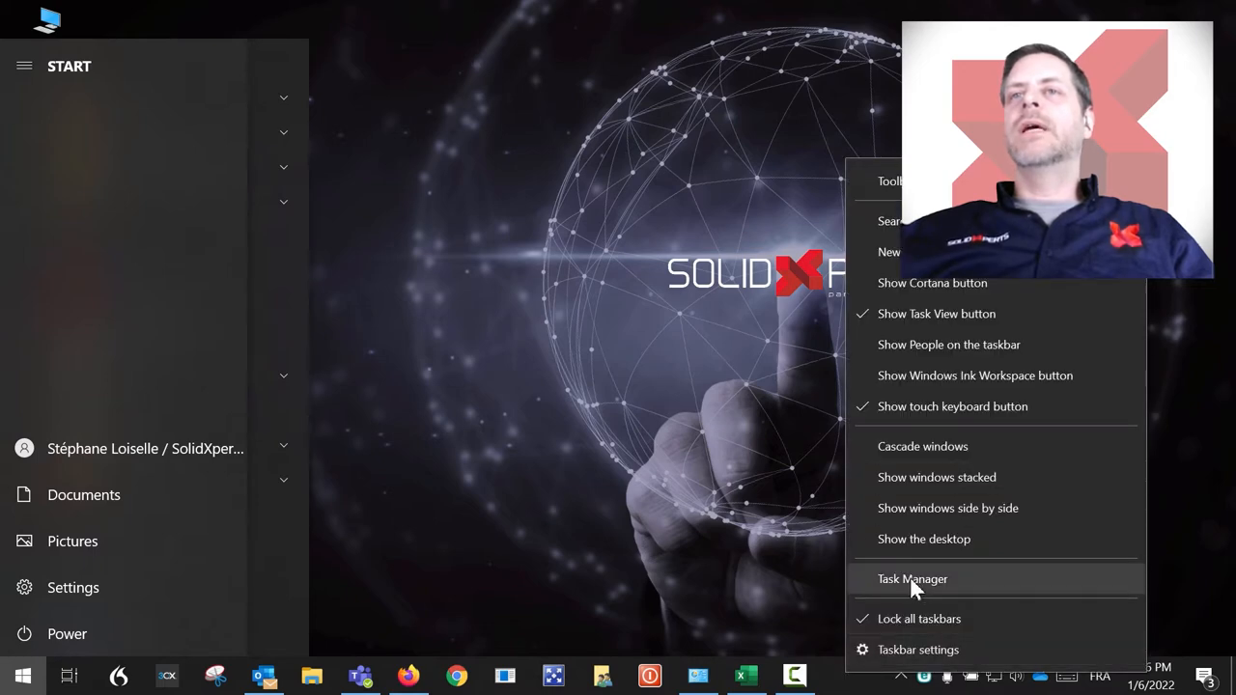
Launch Task Manager and view the Performance CPU page showing up time near 5:40 hours
left_click(911, 579)
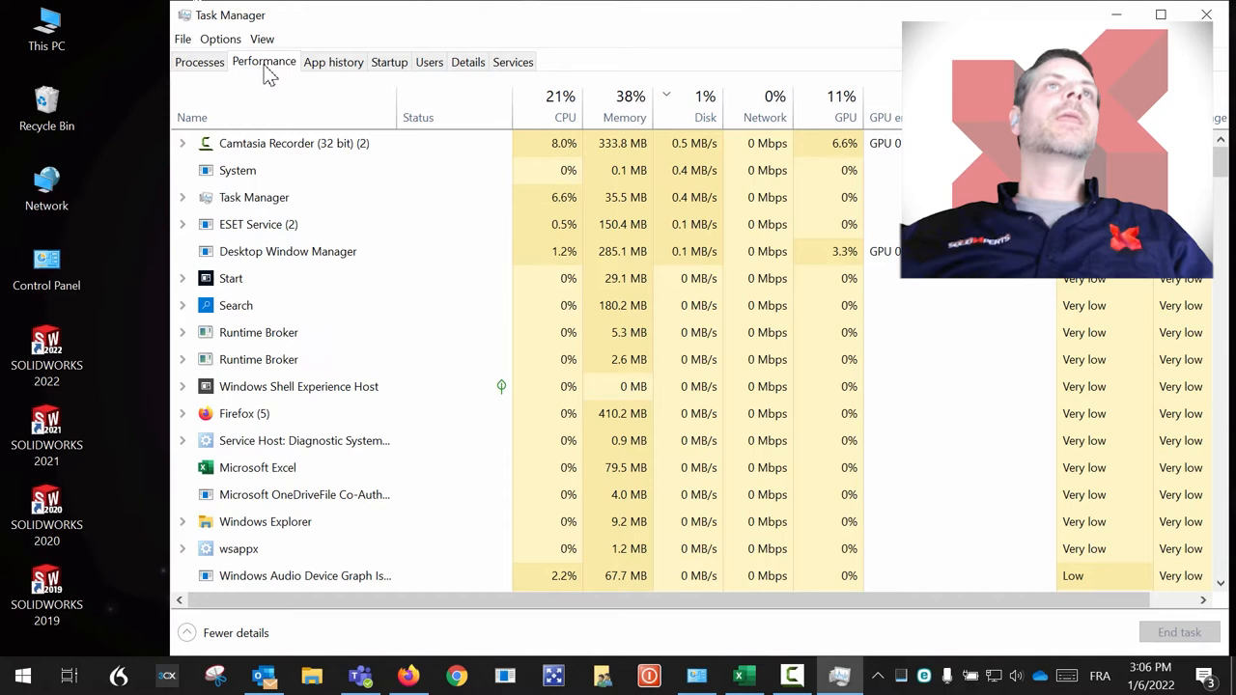
left_click(262, 62)
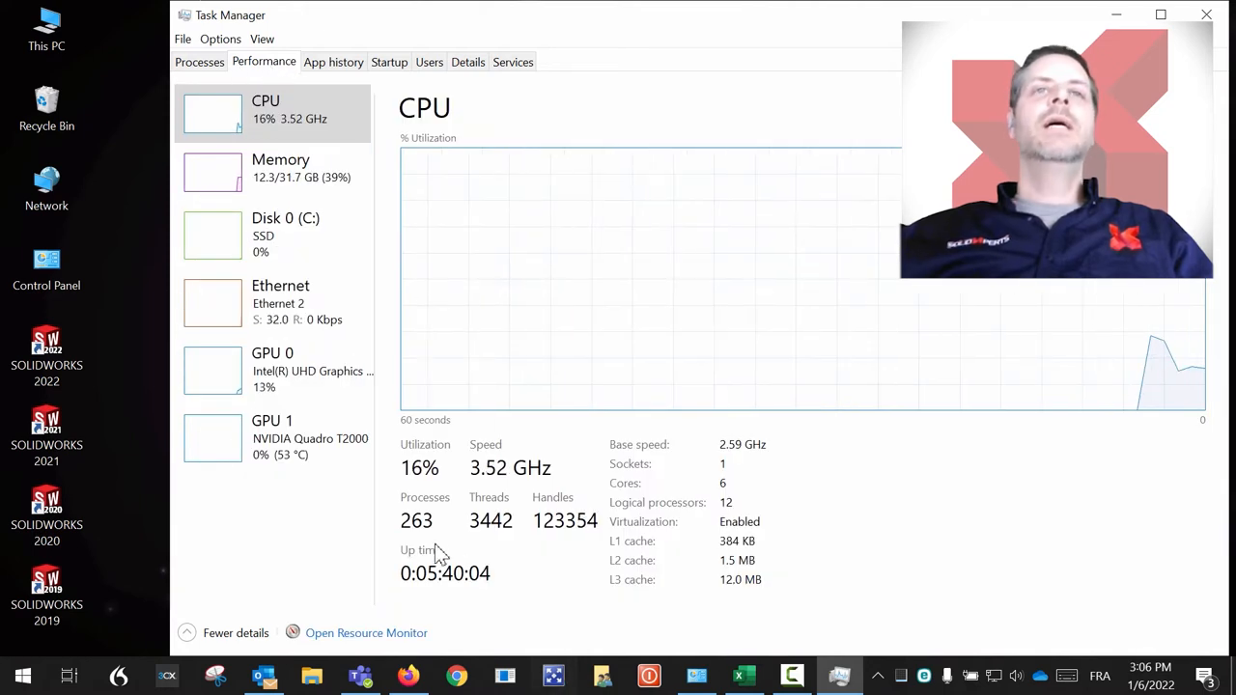
mouse_move(486, 599)
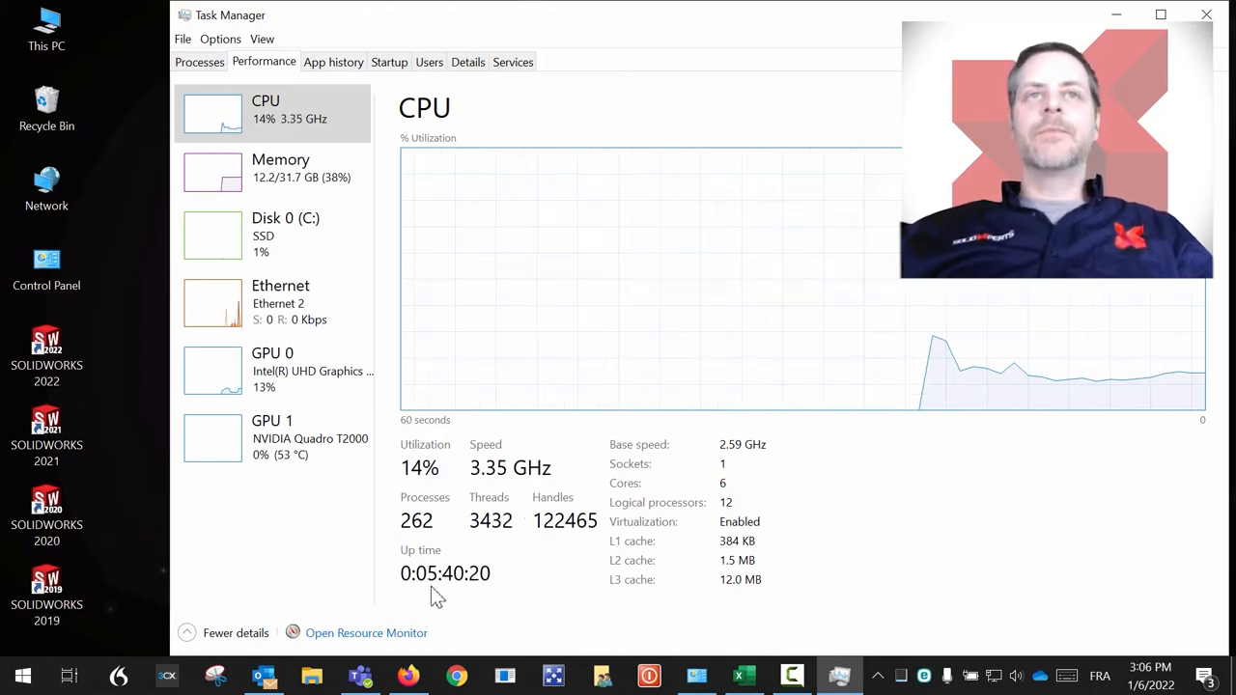
mouse_move(473, 607)
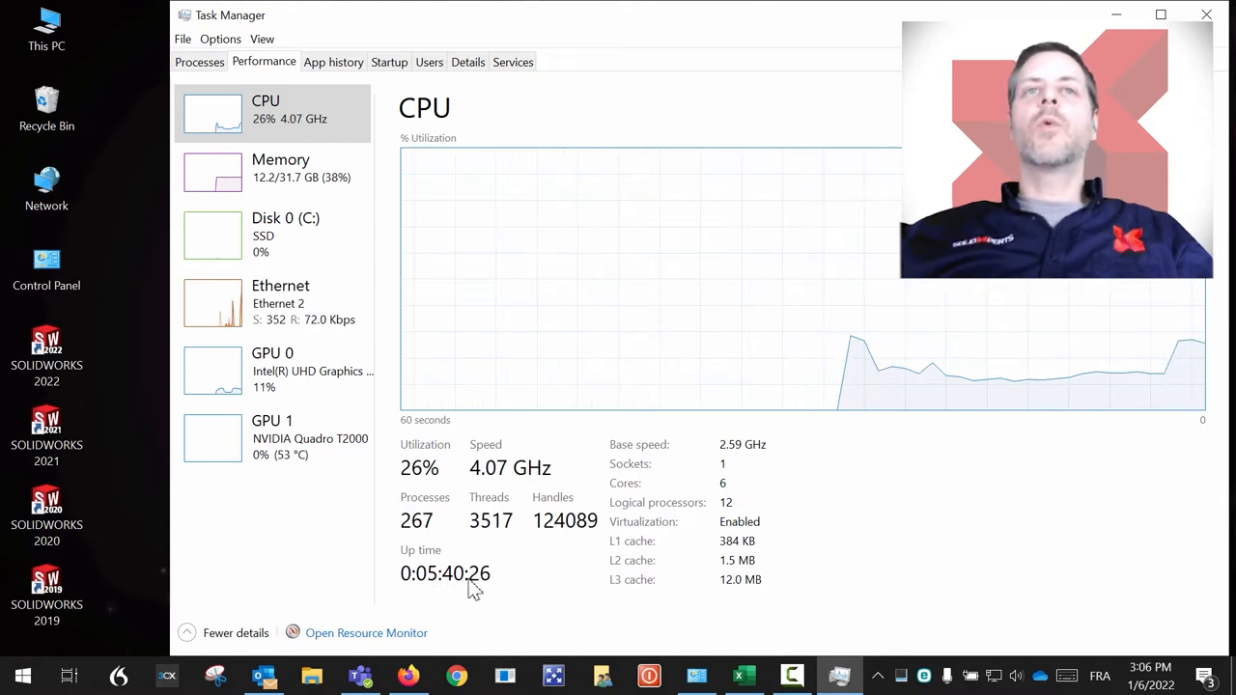
mouse_move(253, 183)
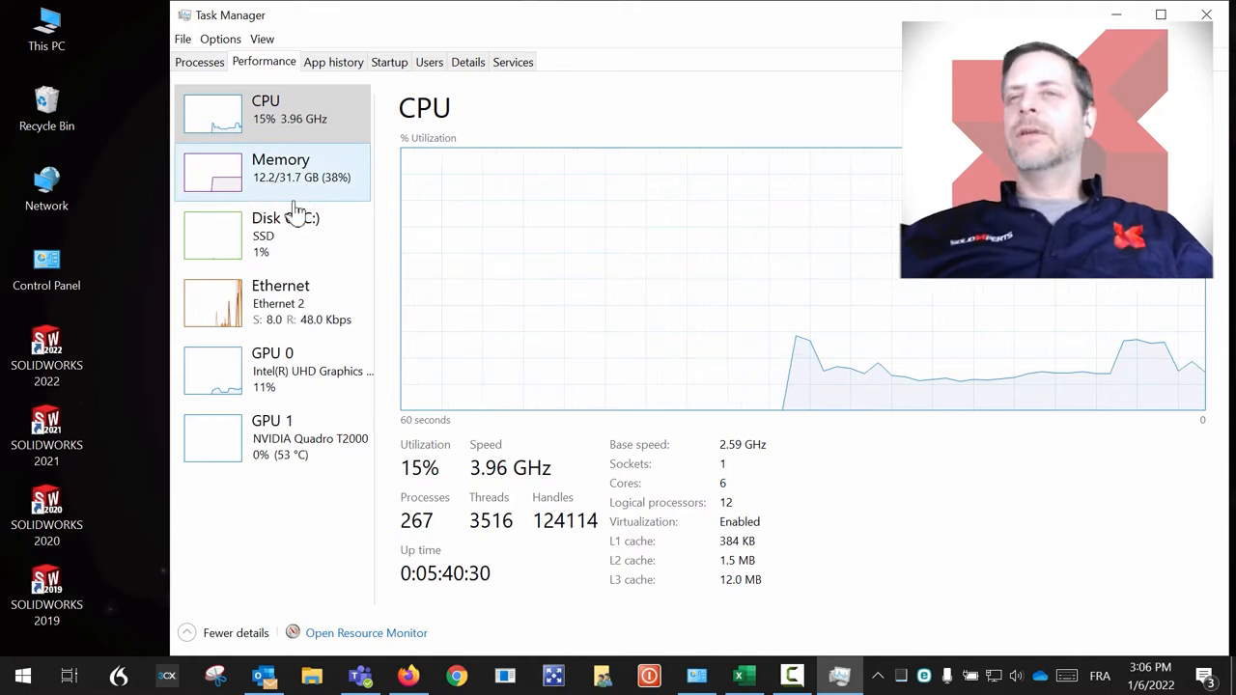
mouse_move(936, 483)
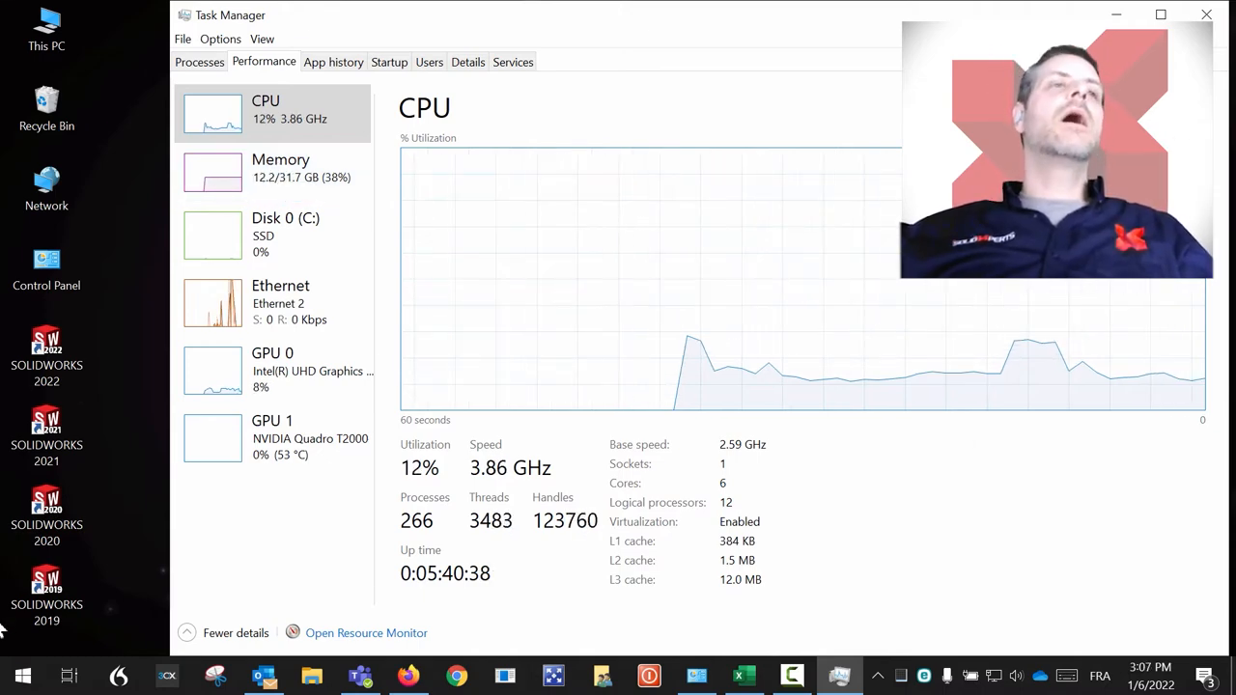
left_click(23, 676)
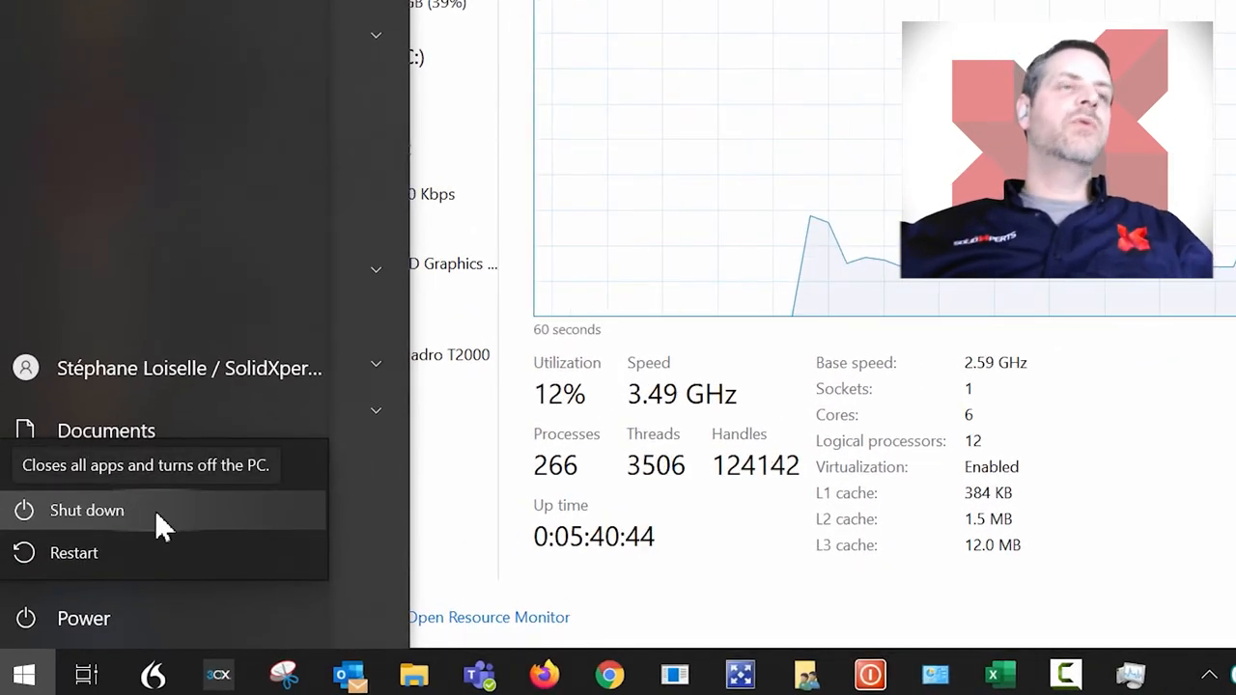
mouse_move(119, 558)
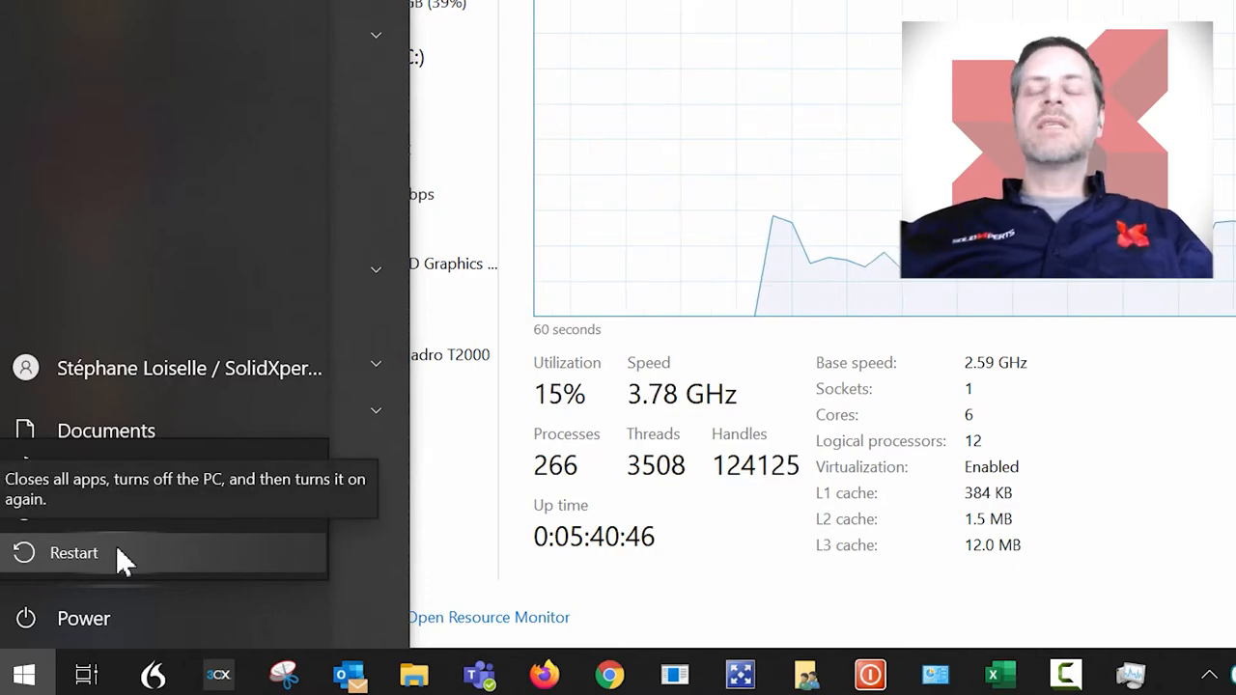
mouse_move(722, 563)
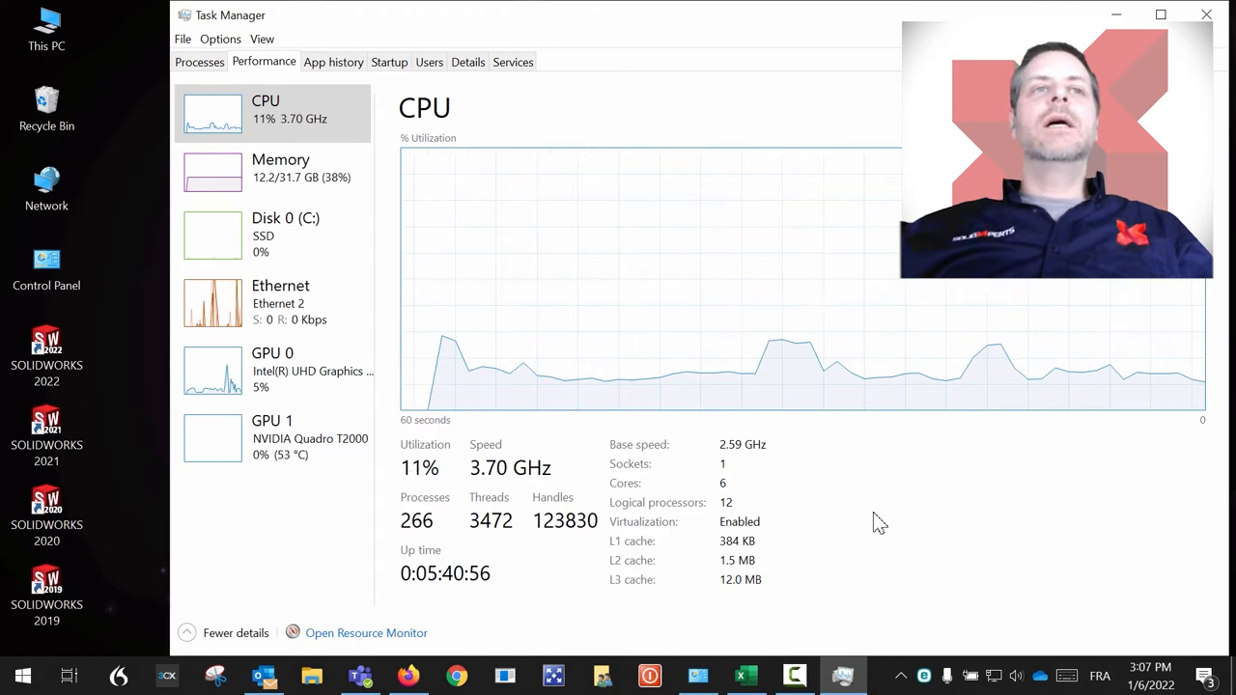
Launch Control Panel and go to Power Options with My Custom Plan 1 selected
left_click(1204, 15)
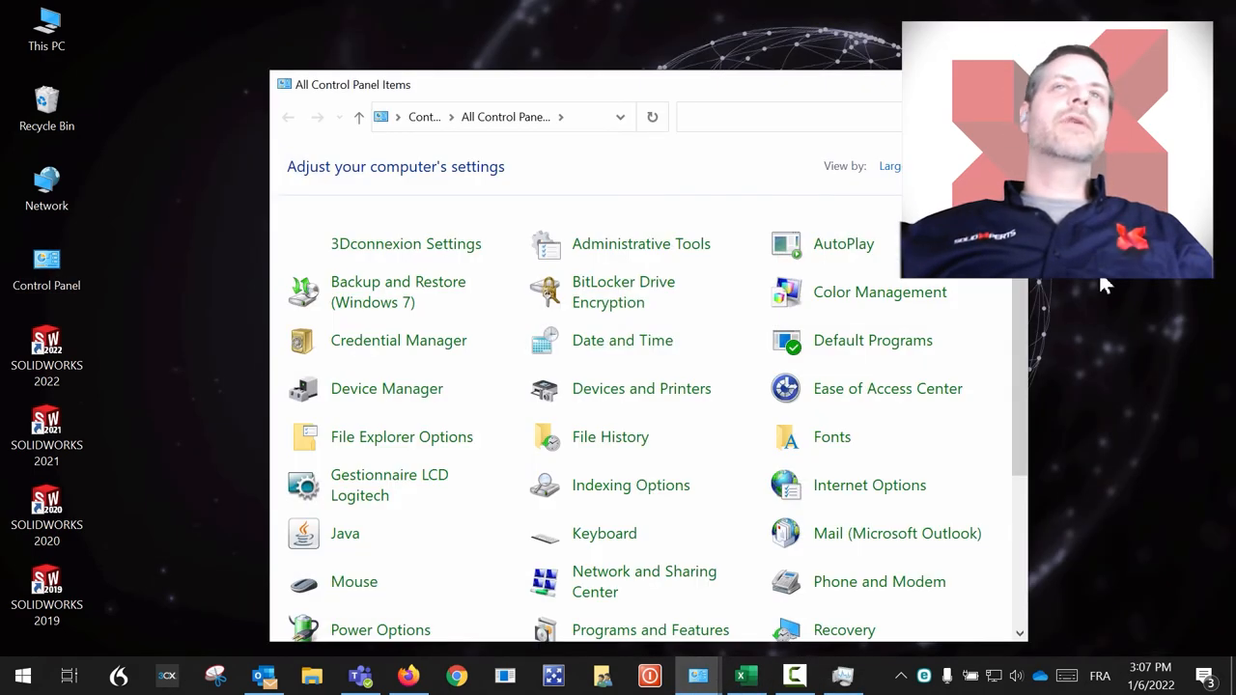
scroll("down", 3)
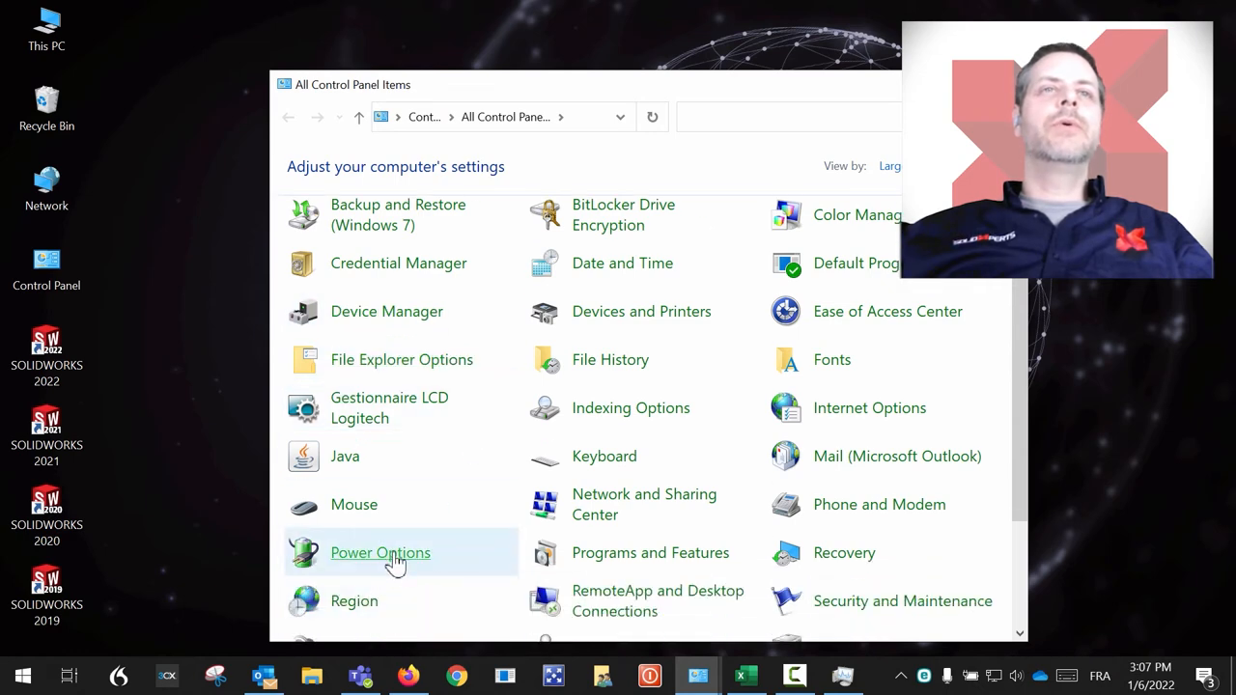
left_click(378, 553)
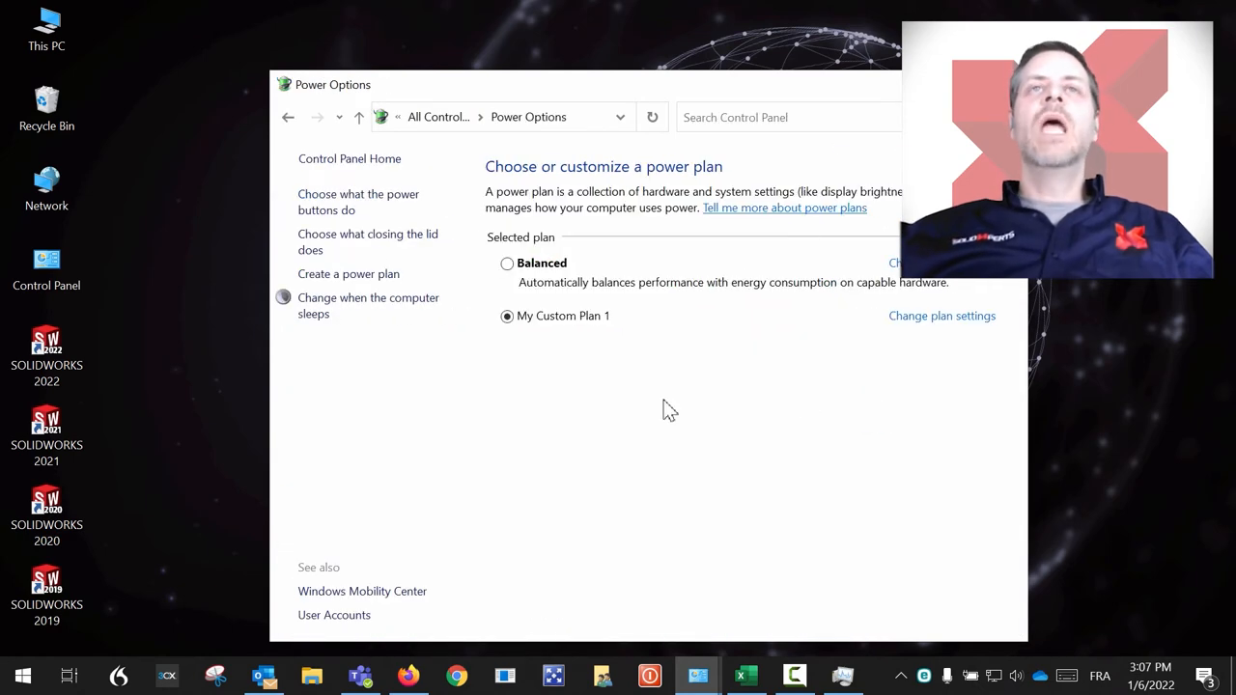
mouse_move(369, 241)
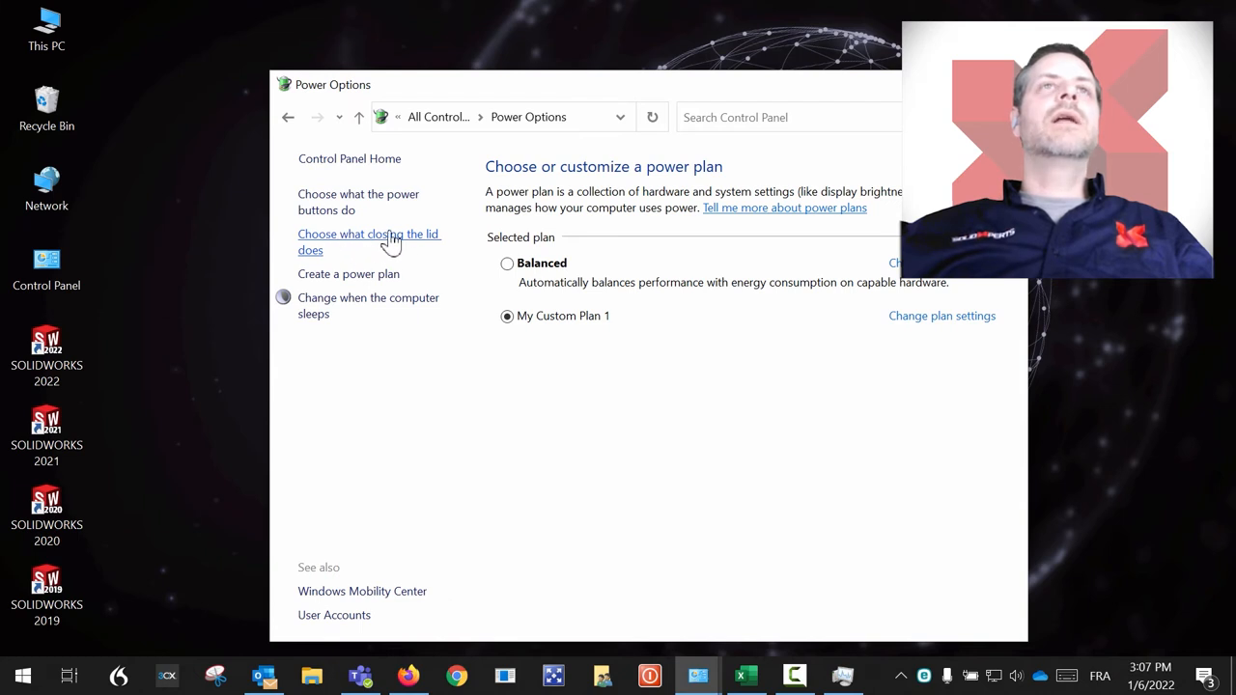
Reach System Settings via 'Choose what closing the lid does', showing Turn on fast startup
left_click(368, 241)
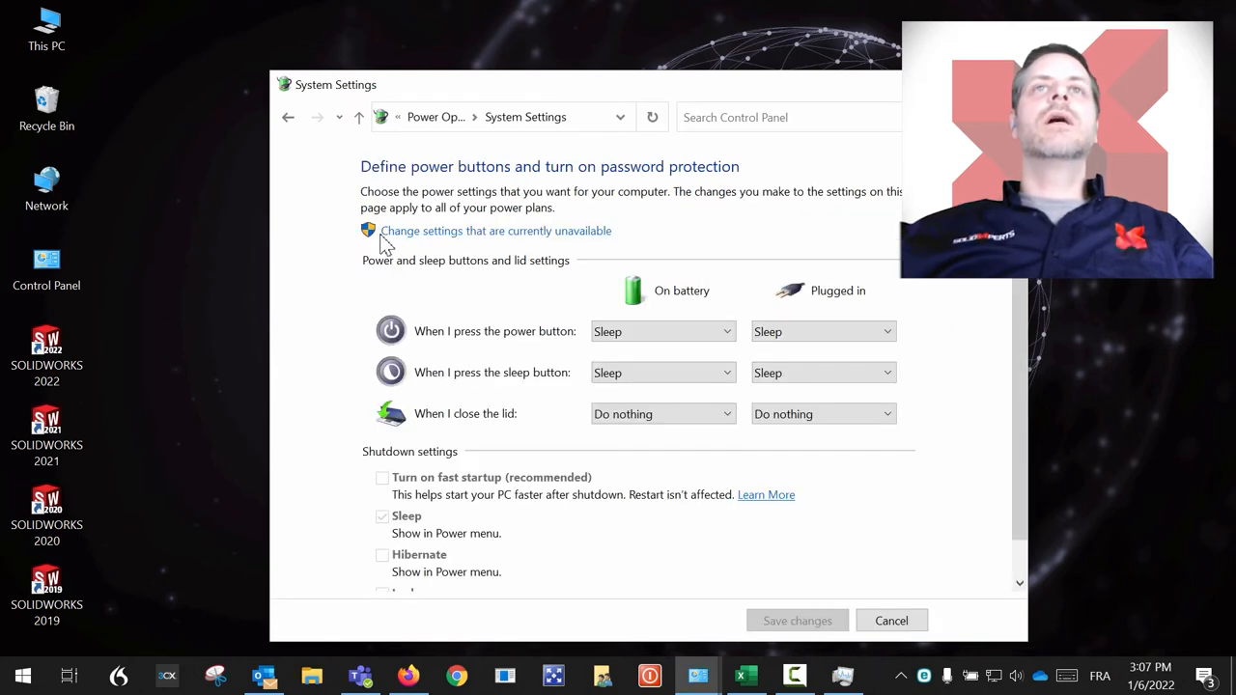
mouse_move(425, 494)
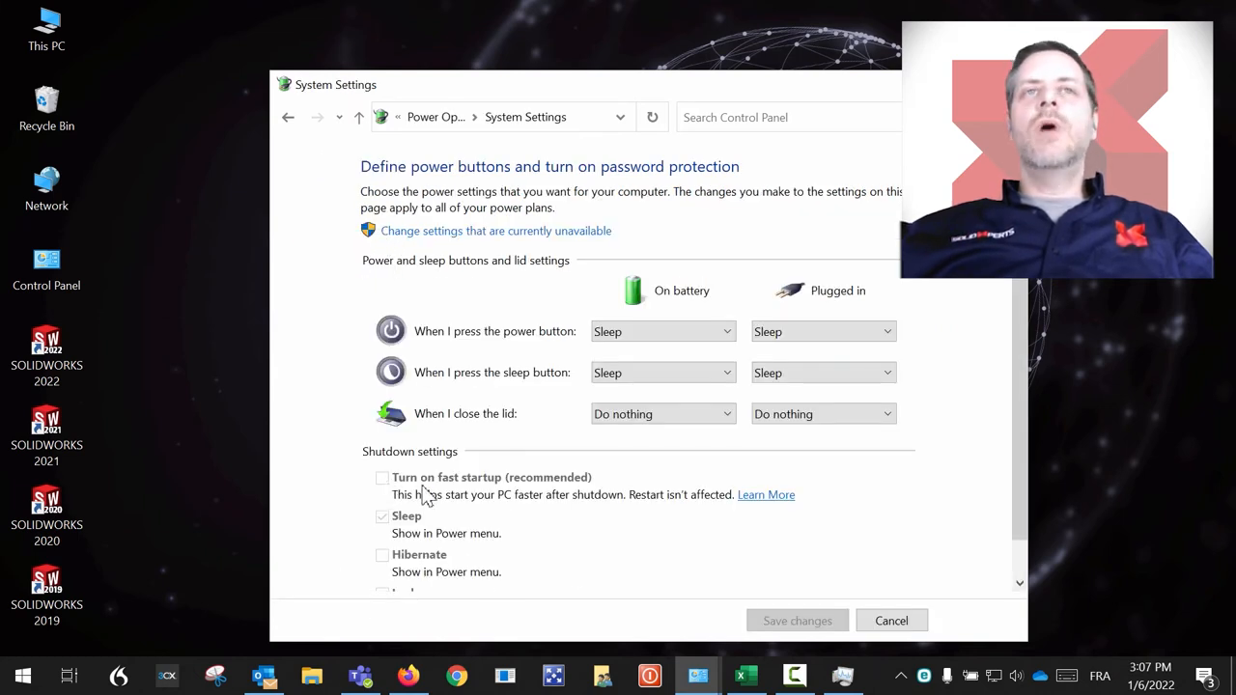
mouse_move(506, 484)
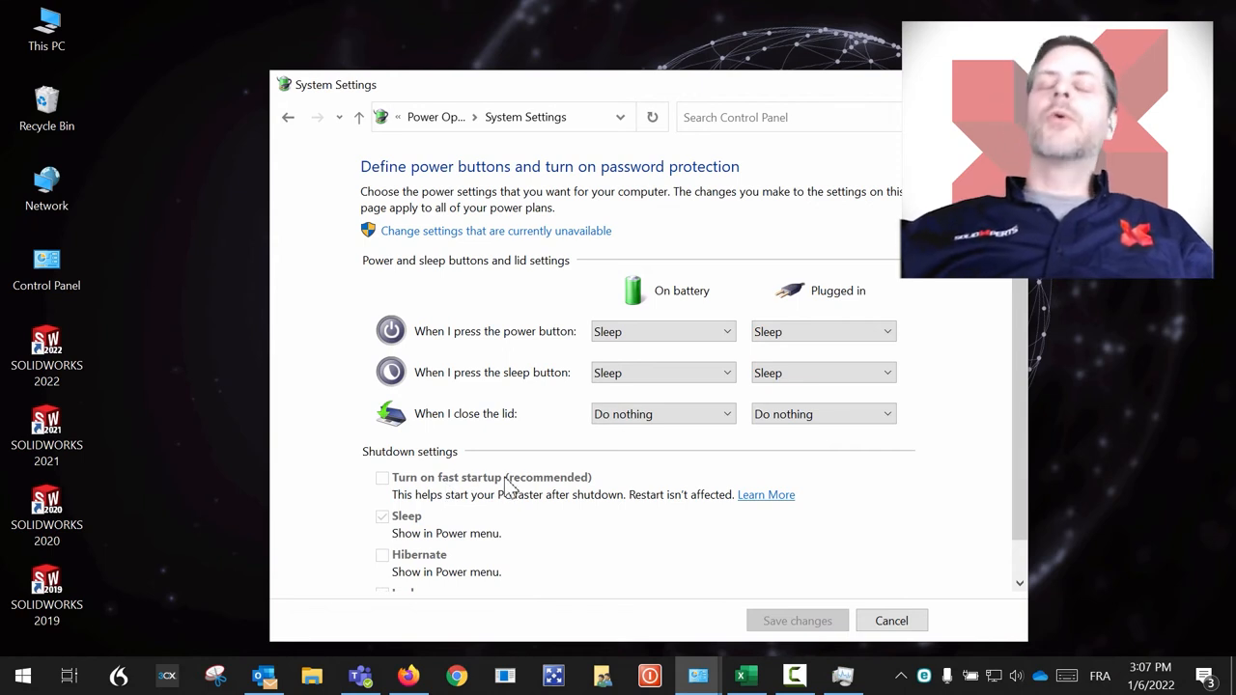
mouse_move(404, 486)
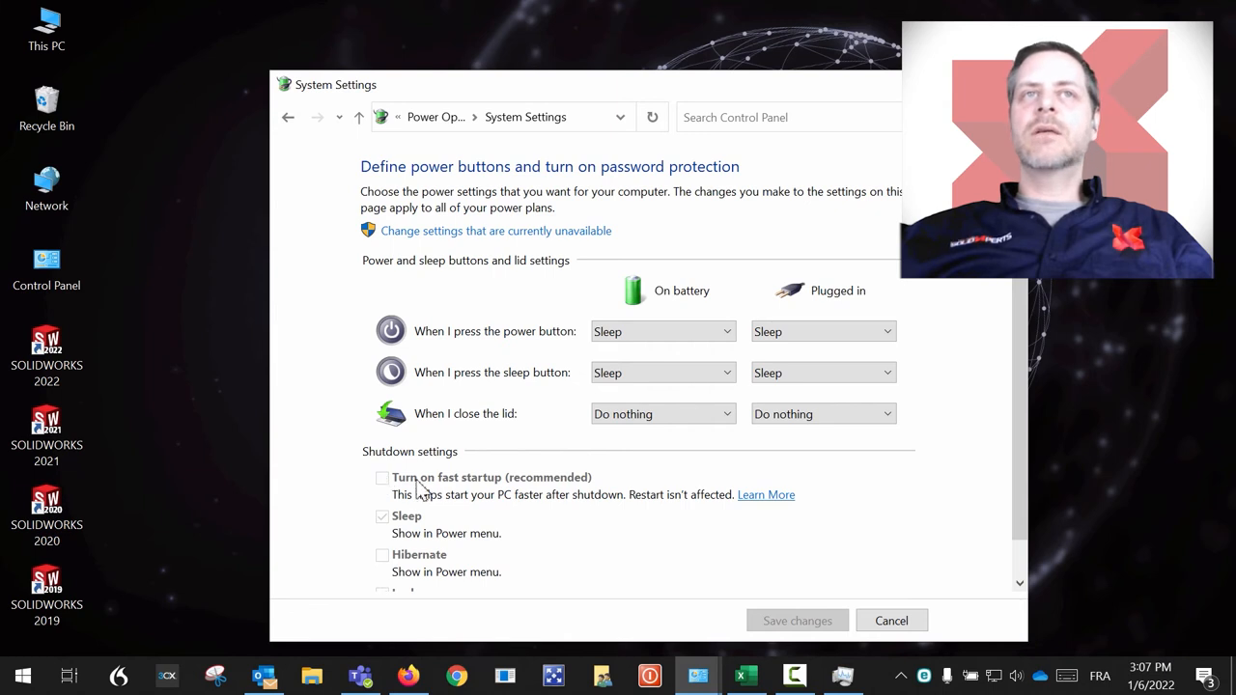
mouse_move(580, 494)
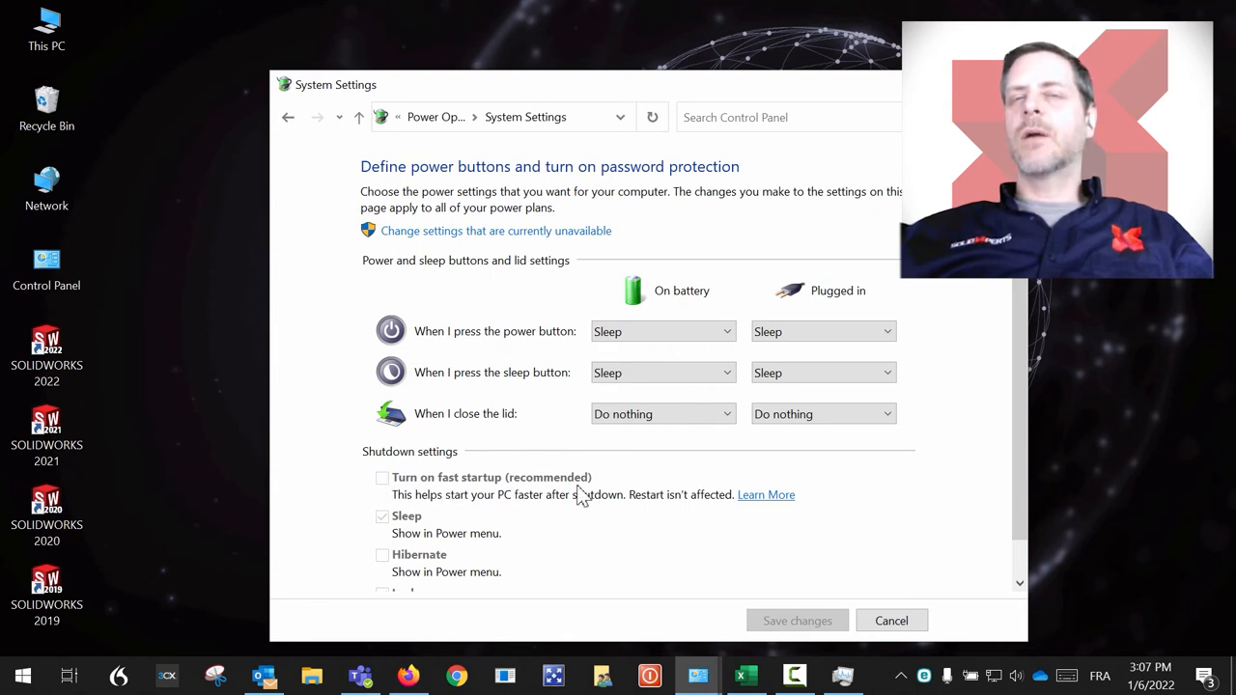
mouse_move(396, 486)
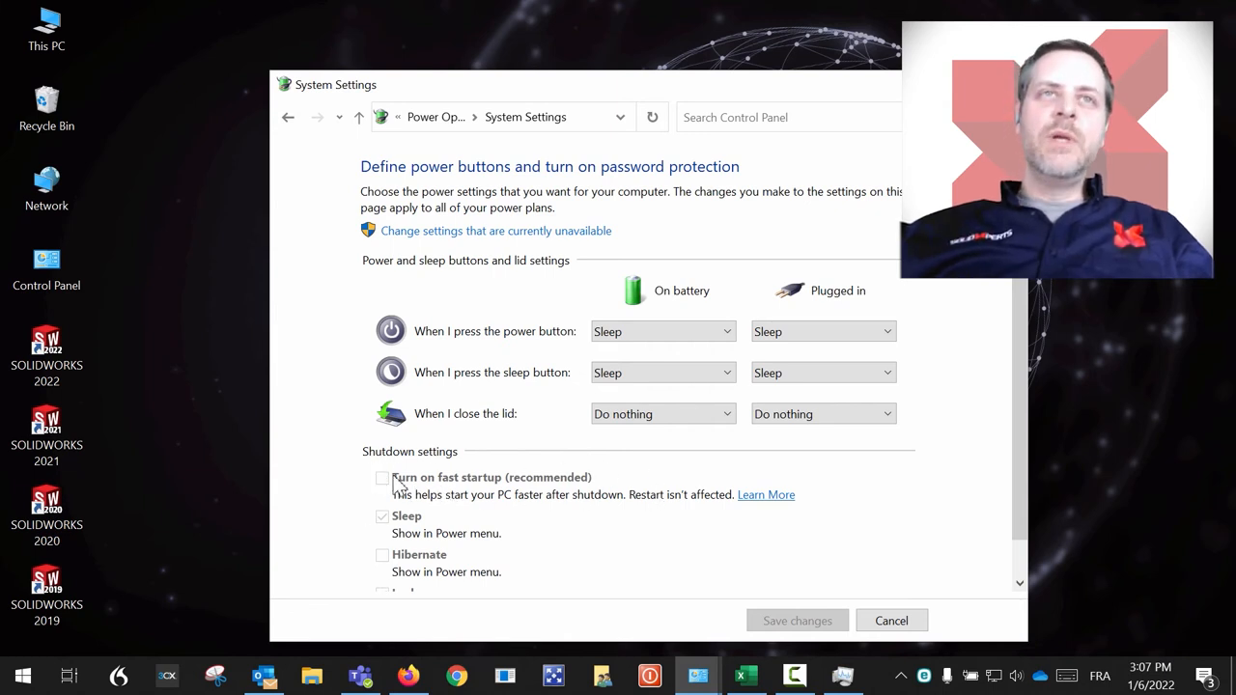